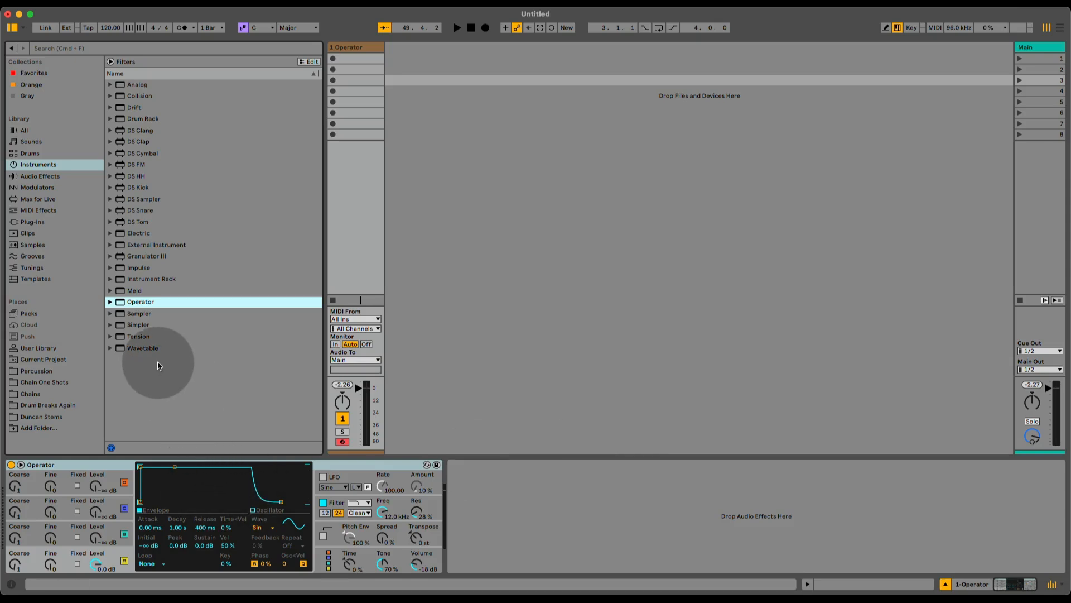
mouse_move(154, 341)
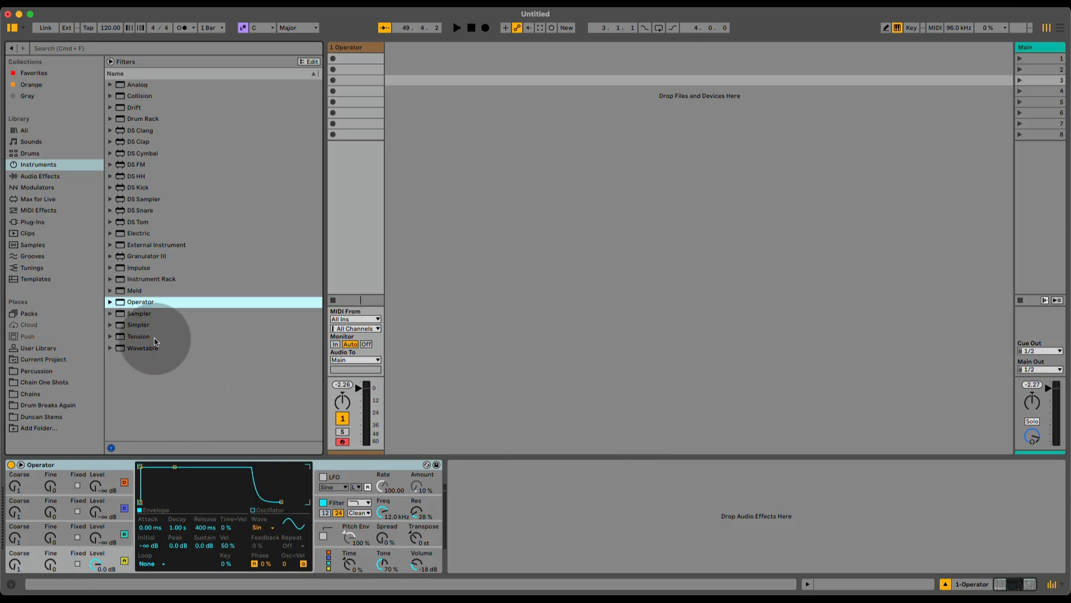
mouse_move(197, 561)
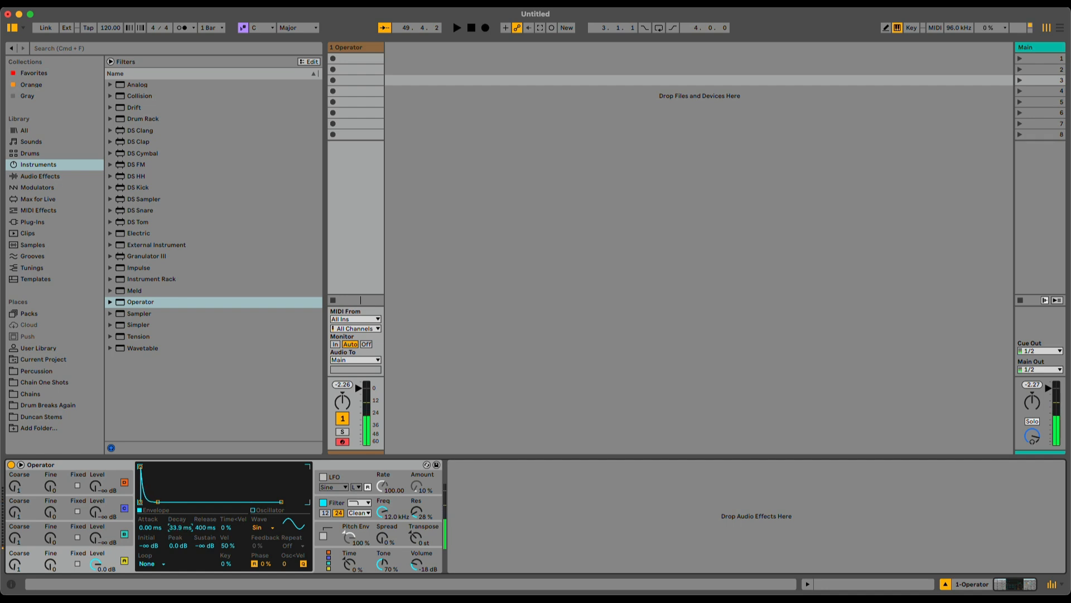
Step: Shorten Operator's amplitude Decay and set the Pitch Envelope Initial to +12 st
drag(182, 528, 181, 509)
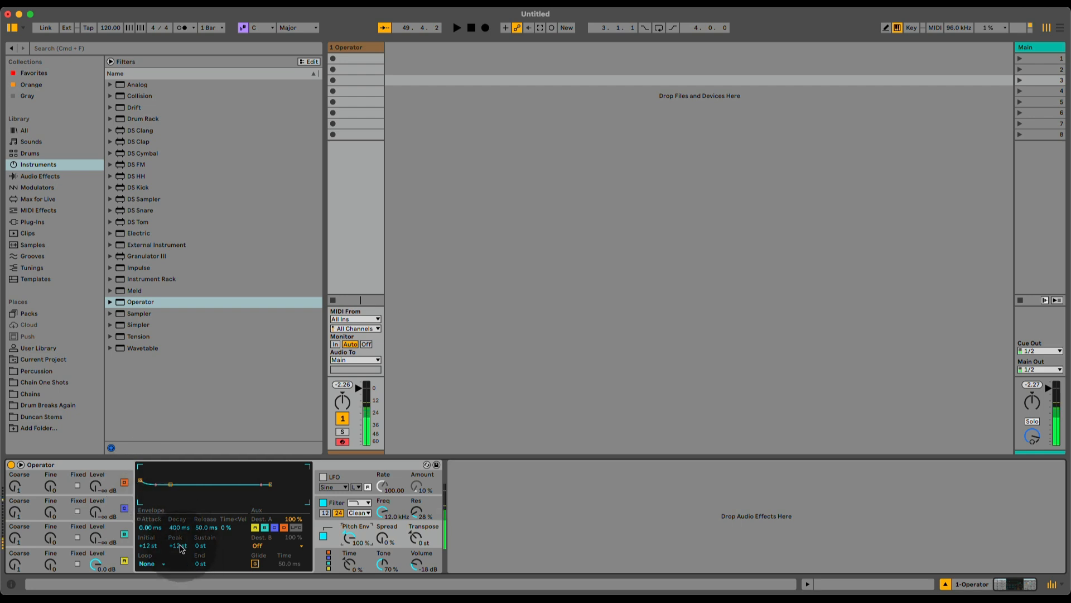
drag(178, 545, 178, 532)
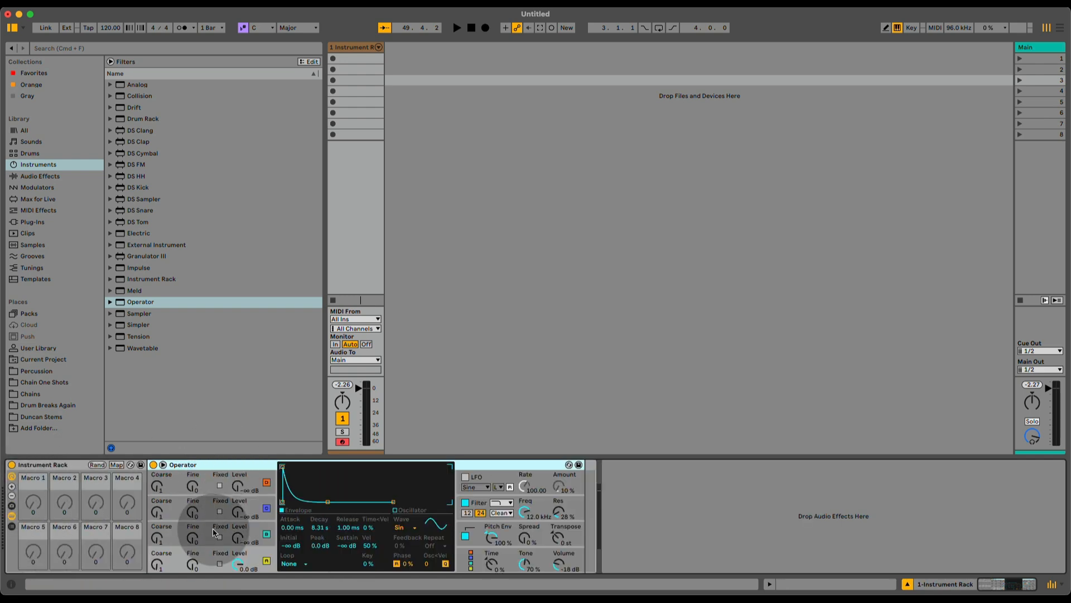
Step: Add an Arpeggiator from MIDI Effects ahead of Operator and speed up its Rate
click(38, 199)
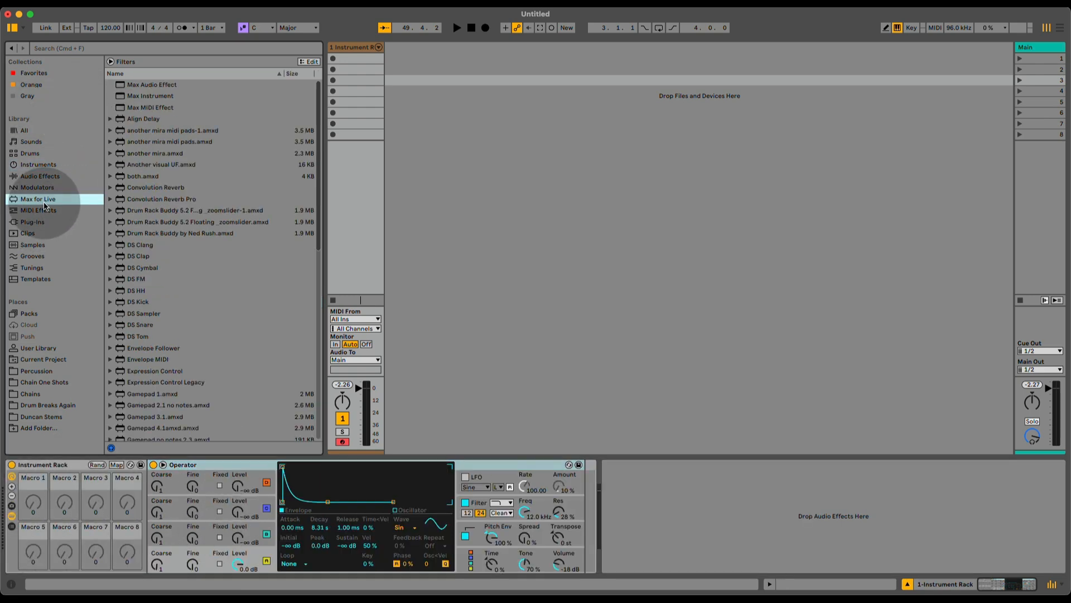
click(38, 210)
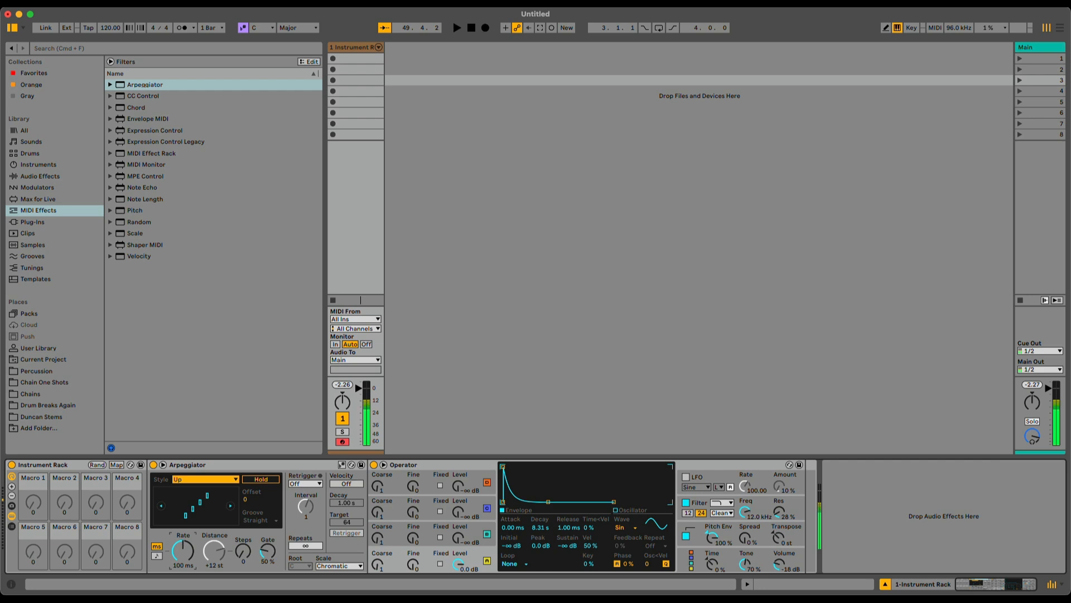
drag(182, 551, 181, 519)
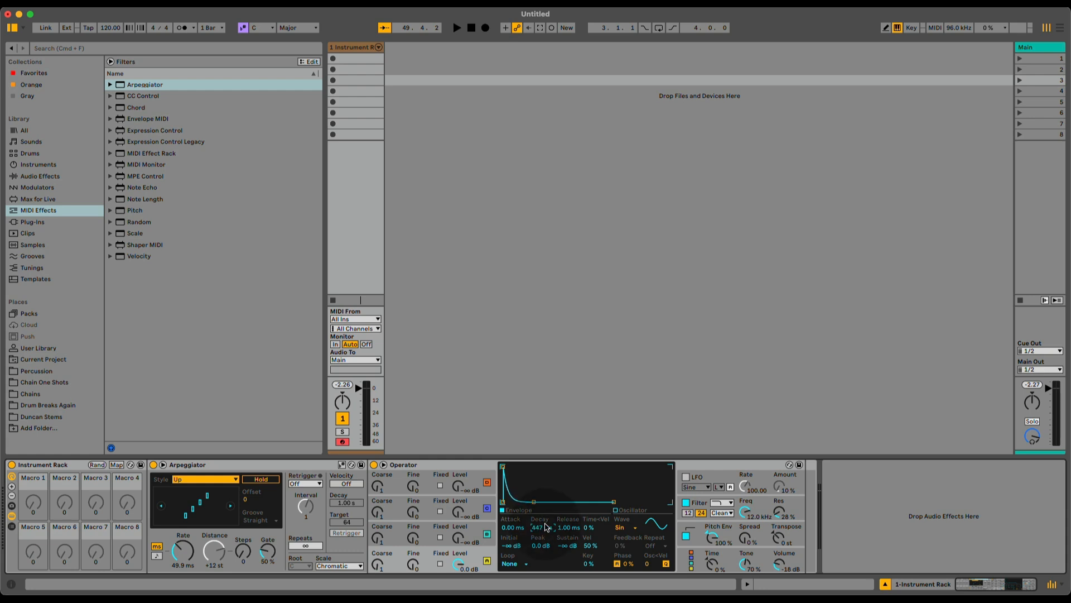
Step: Shorten Operator's Decay to about 447 ms and push the Pitch Envelope Peak to +48 st
drag(542, 527, 541, 534)
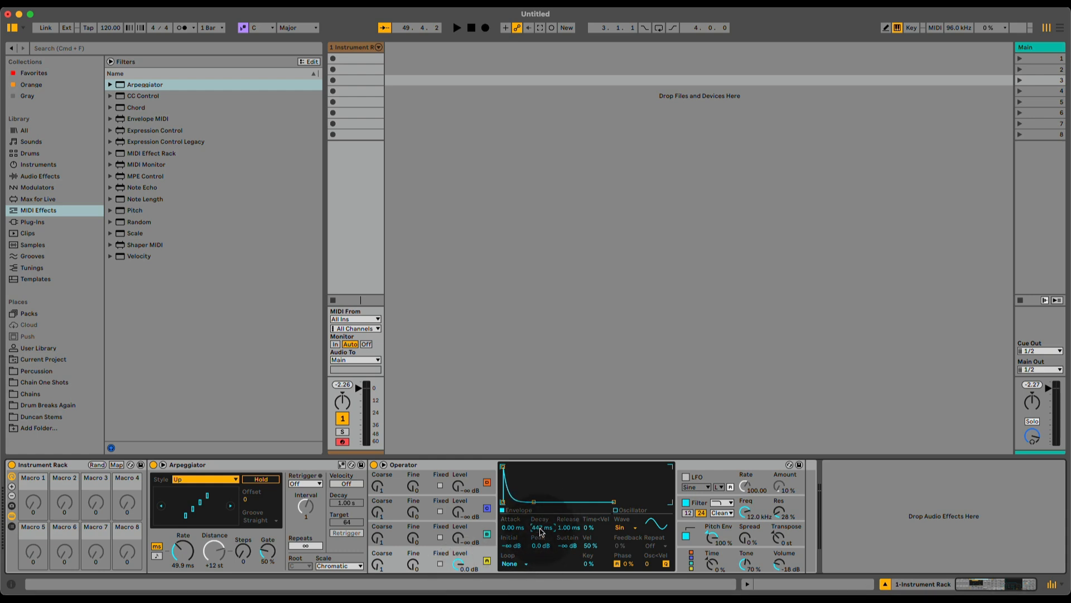
drag(541, 526, 541, 524)
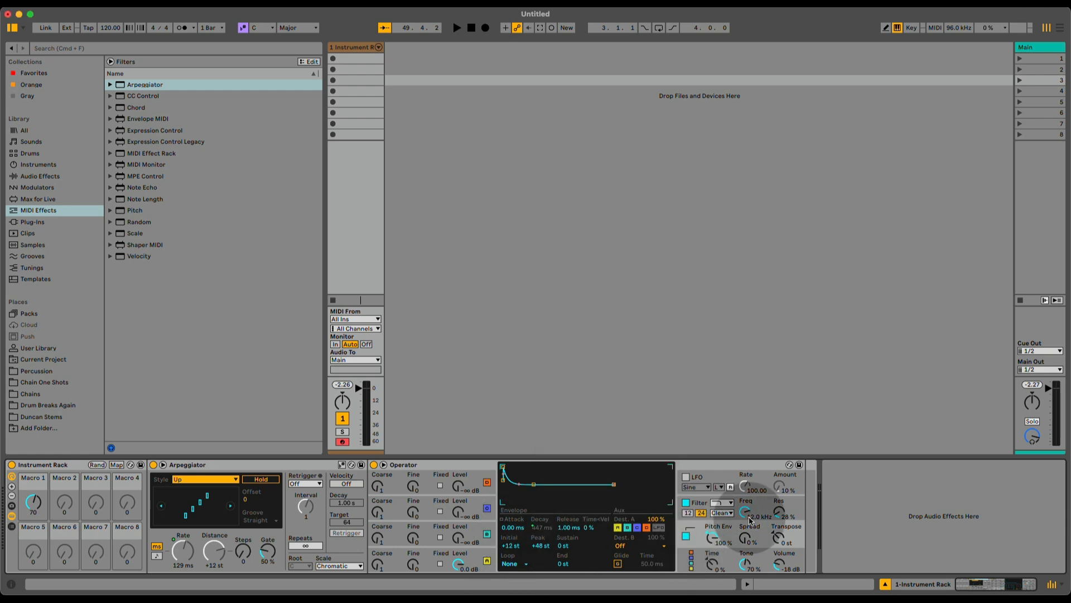
drag(746, 511, 744, 561)
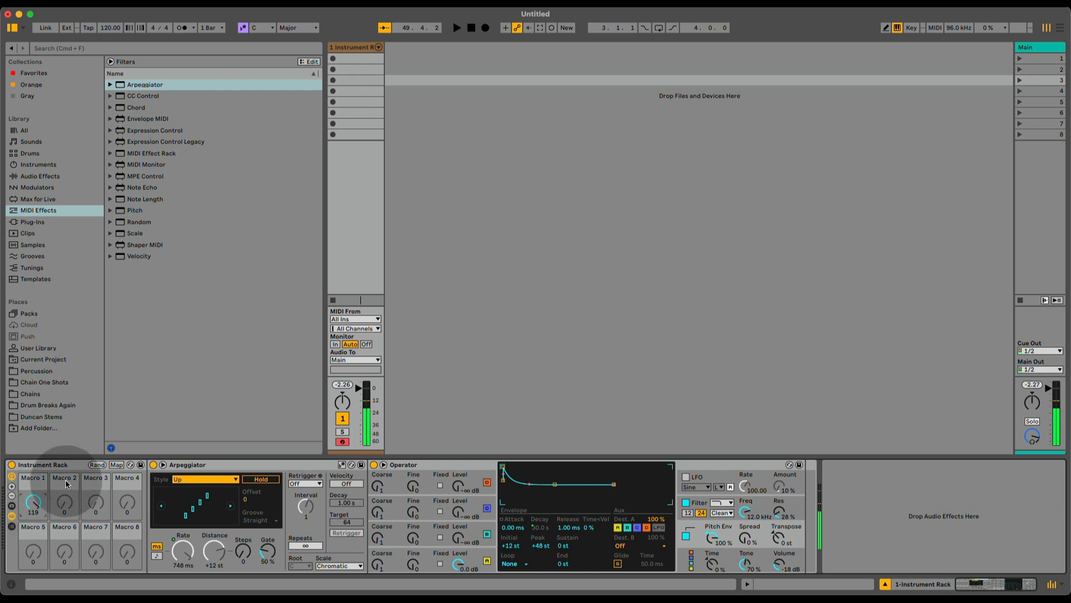
Step: Map Arpeggiator Rate, Osc-A Decay and Pitch Envelope Decay to Macro 1 with custom Min/Max ranges
click(116, 465)
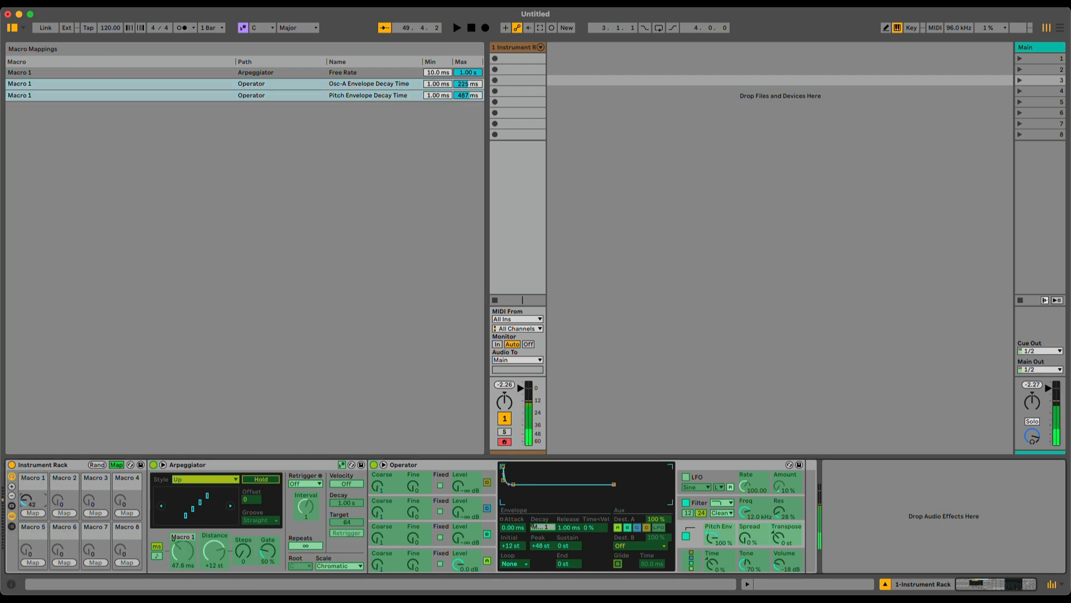
drag(27, 499, 26, 478)
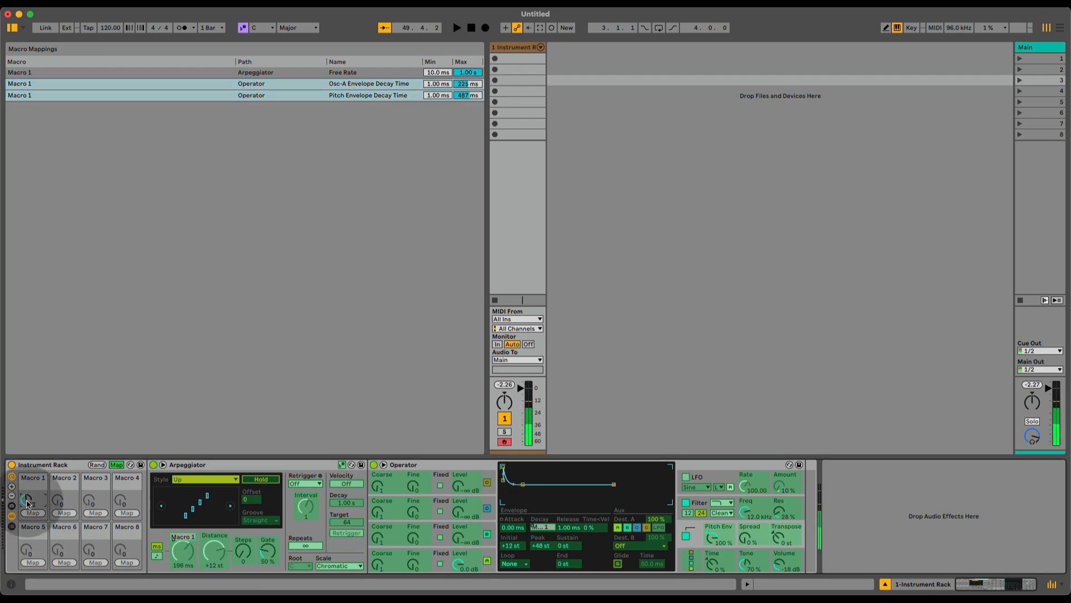
drag(26, 500, 25, 489)
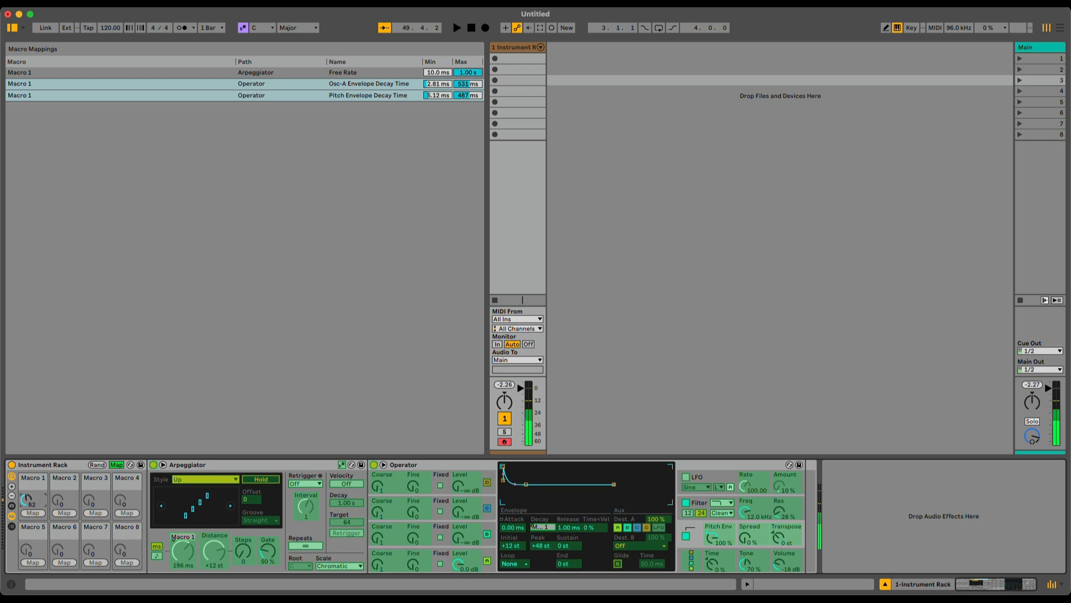
click(116, 473)
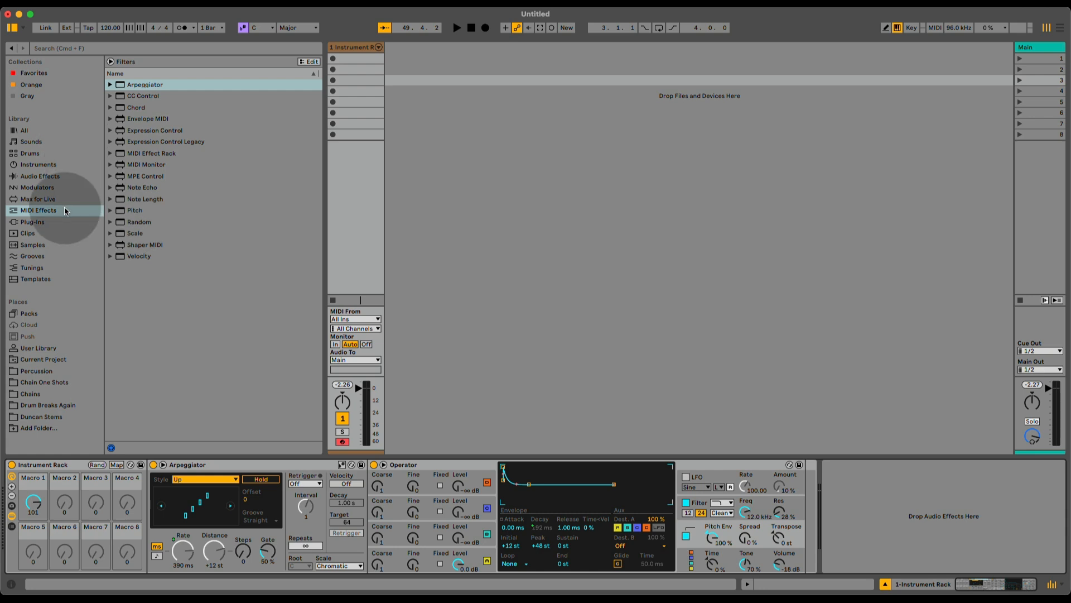
Step: Add a Delay from Audio Effects after Operator with free Time values, Ping Pong and high Feedback
click(37, 166)
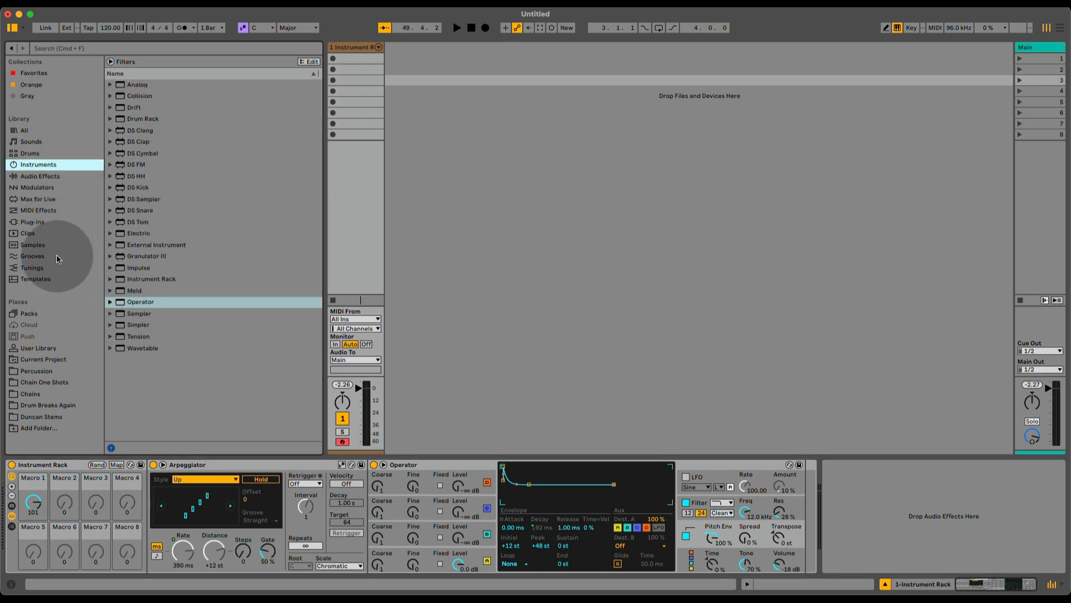
click(40, 176)
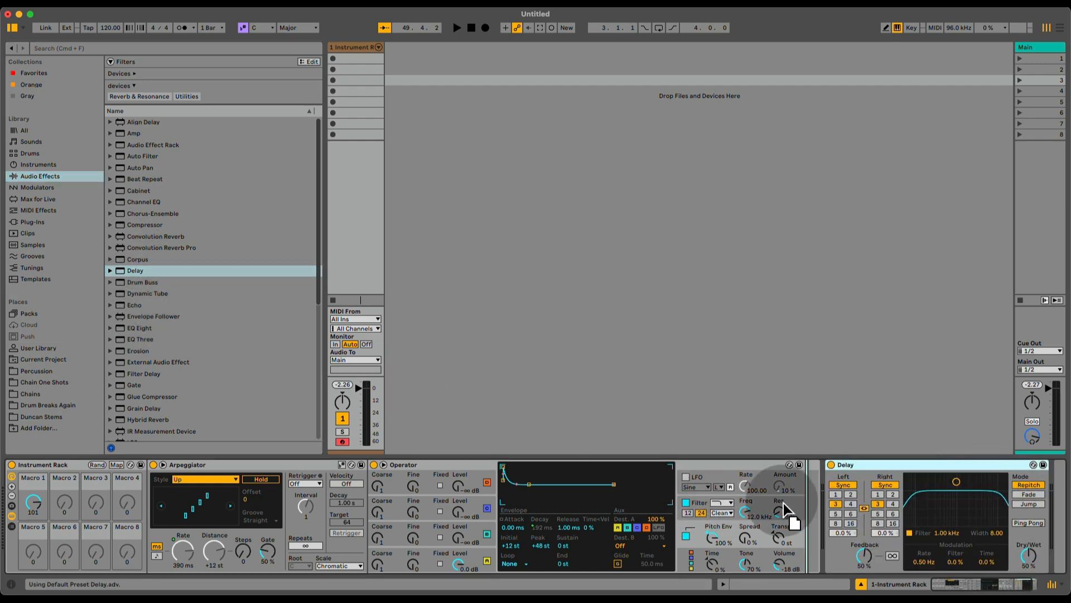
right_click(827, 506)
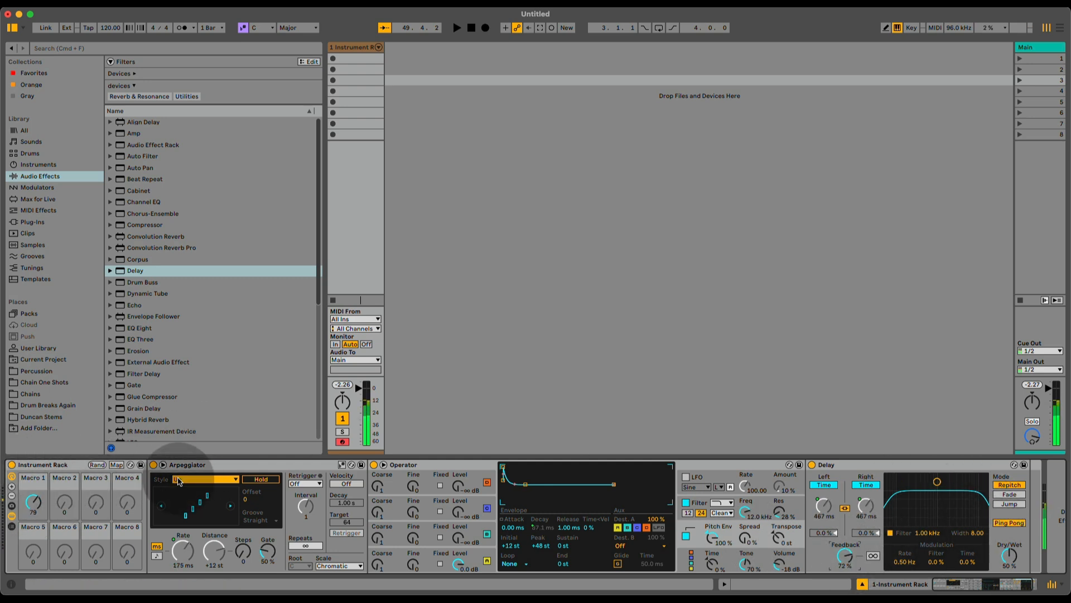
click(116, 464)
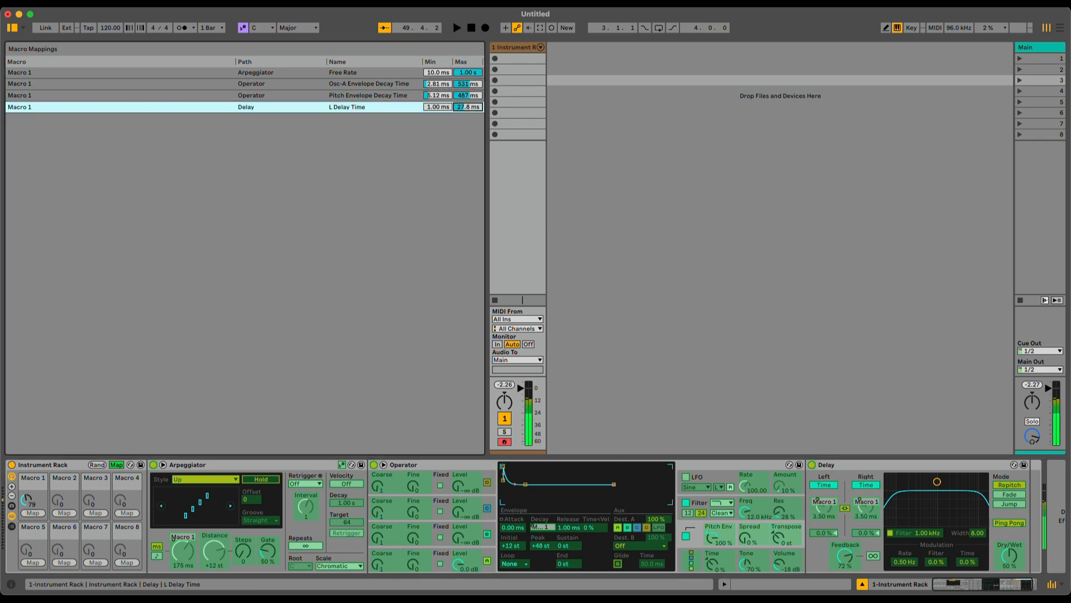
Step: Assign Delay L Delay Time to Macro 1, set its range, and sweep Macro 1 to audition the pew
drag(437, 107, 437, 82)
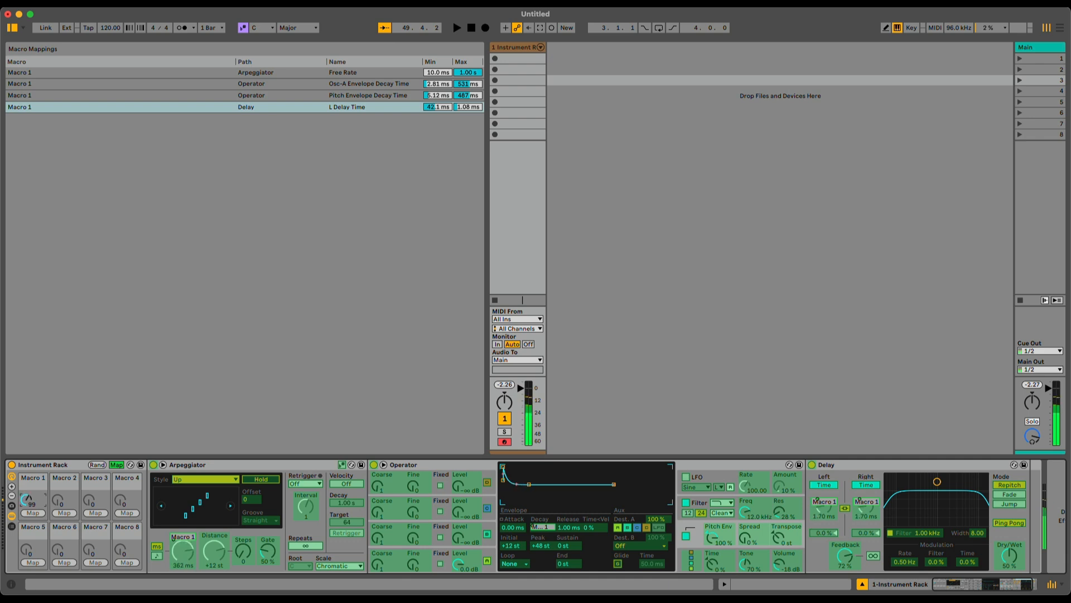
drag(27, 499, 27, 519)
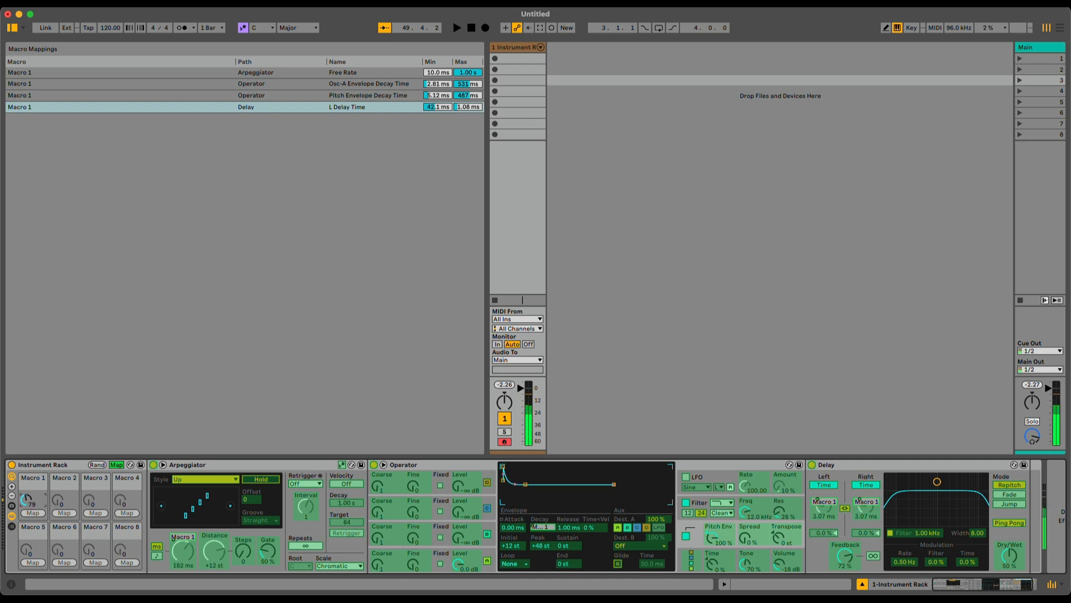
drag(26, 498, 26, 515)
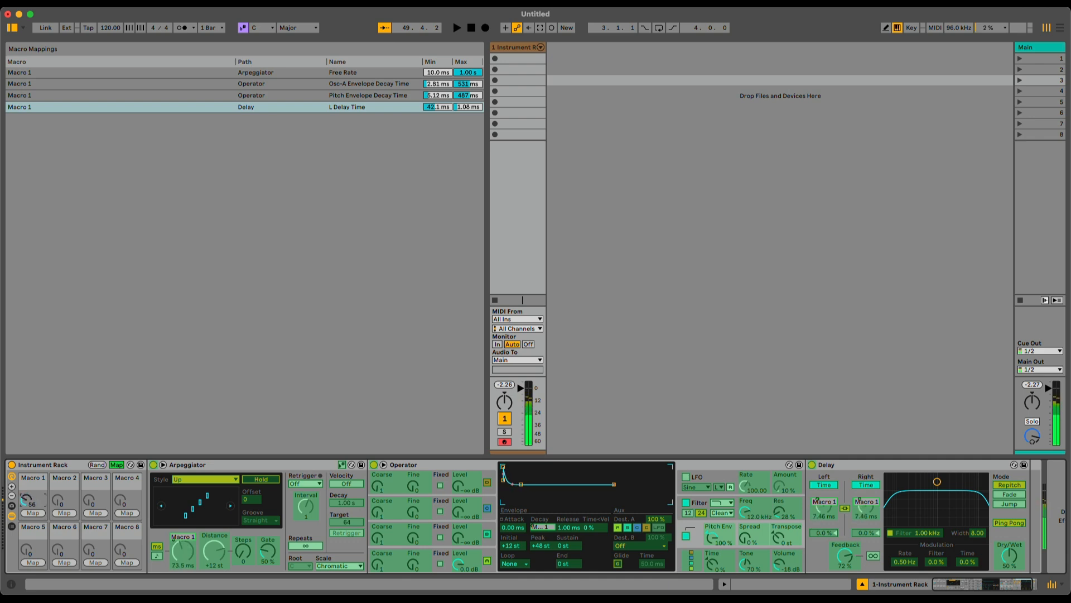
drag(27, 499, 27, 479)
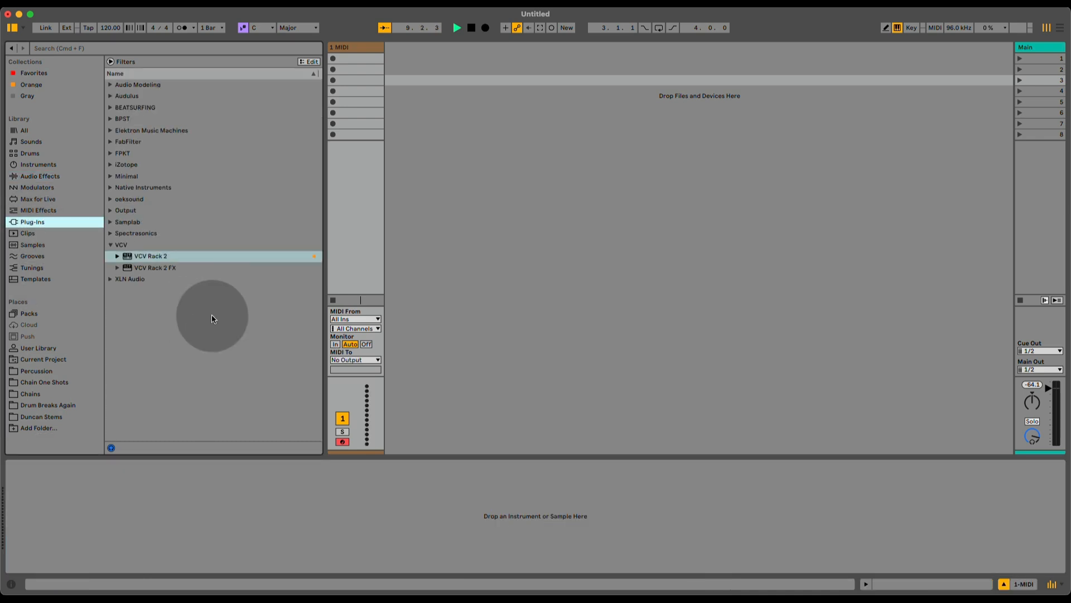
Step: Load VCV Rack 2 from Plug-ins > VCV onto the empty MIDI track
double_click(148, 256)
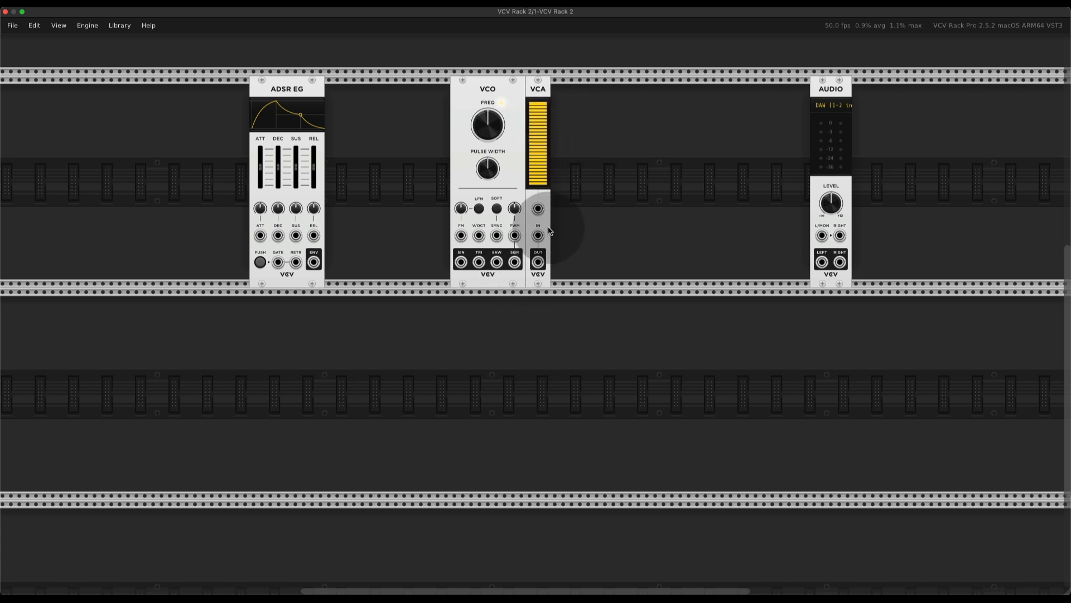
Step: Cable ADSR ENV out to the VCA CV input and VCO output to VCA IN
drag(314, 261, 538, 235)
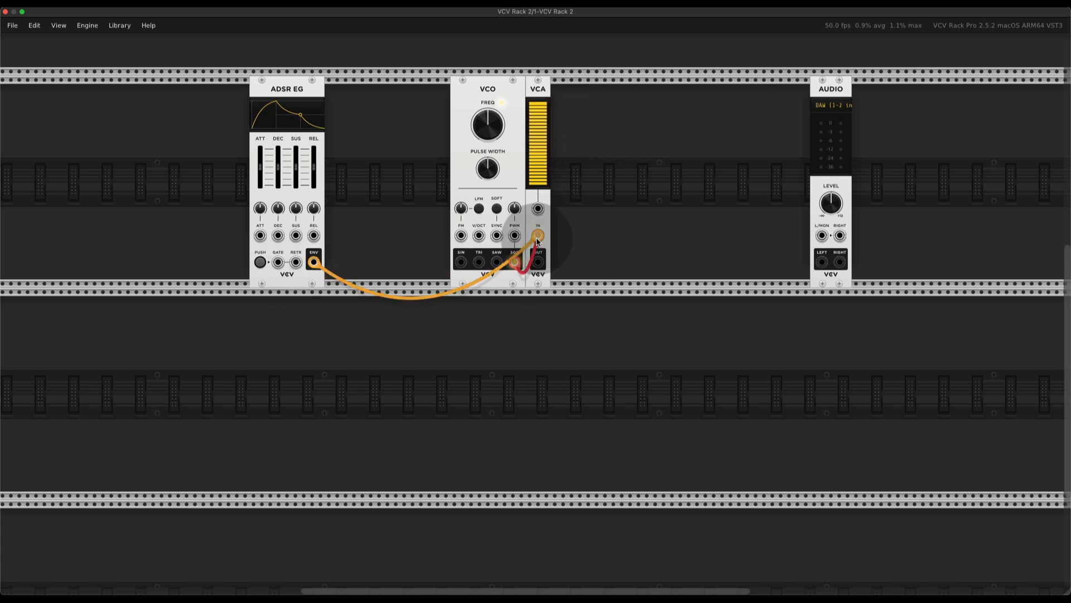
drag(287, 89, 337, 89)
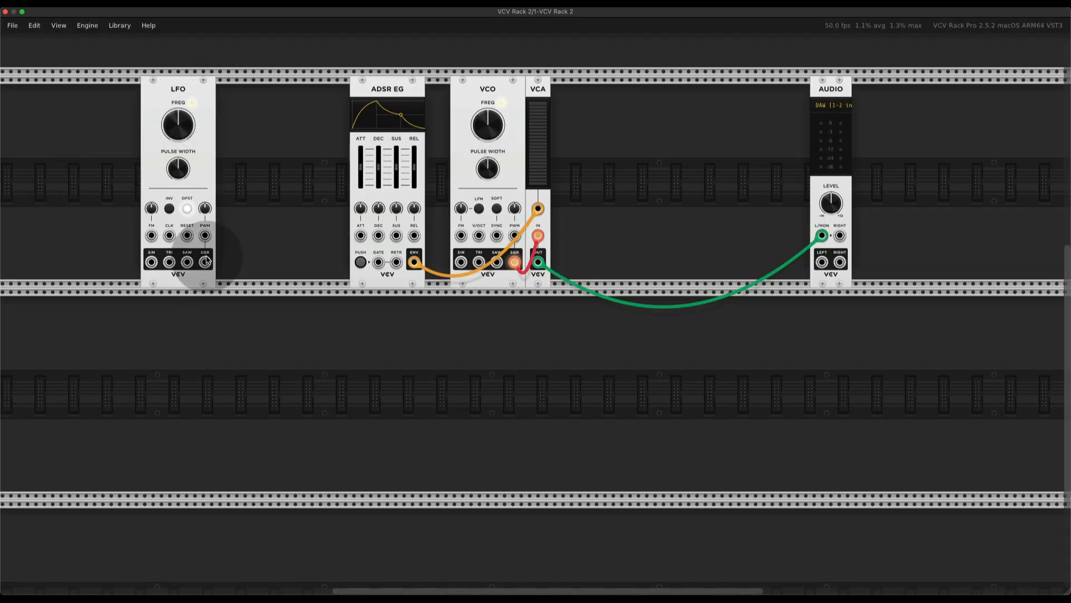
Step: Cable LFO SQR to ADSR GATE and ADSR ENV to the VCO FM input
drag(205, 261, 378, 262)
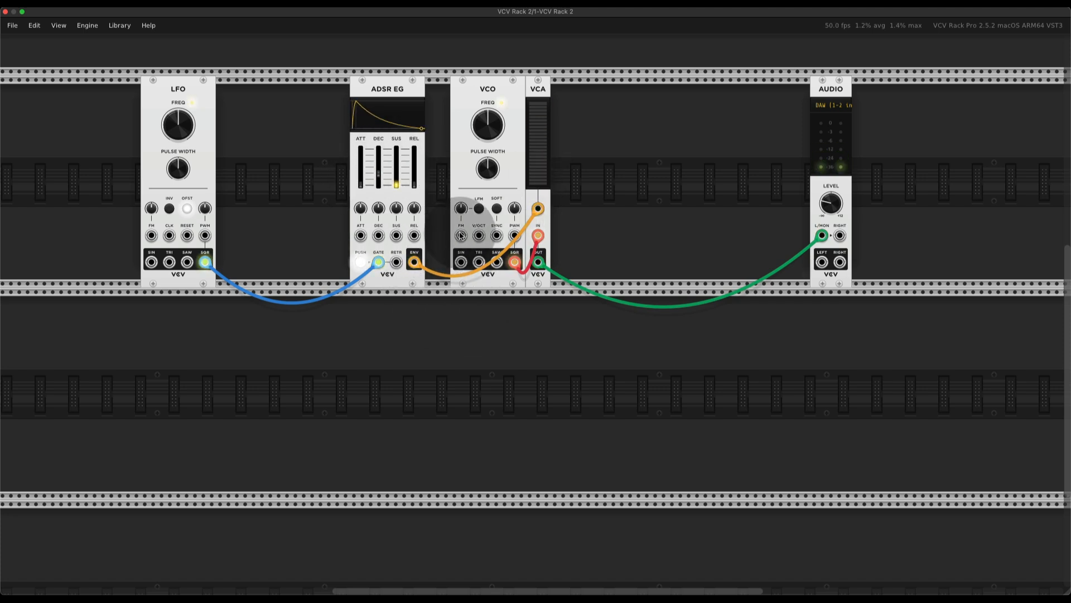
drag(413, 261, 460, 236)
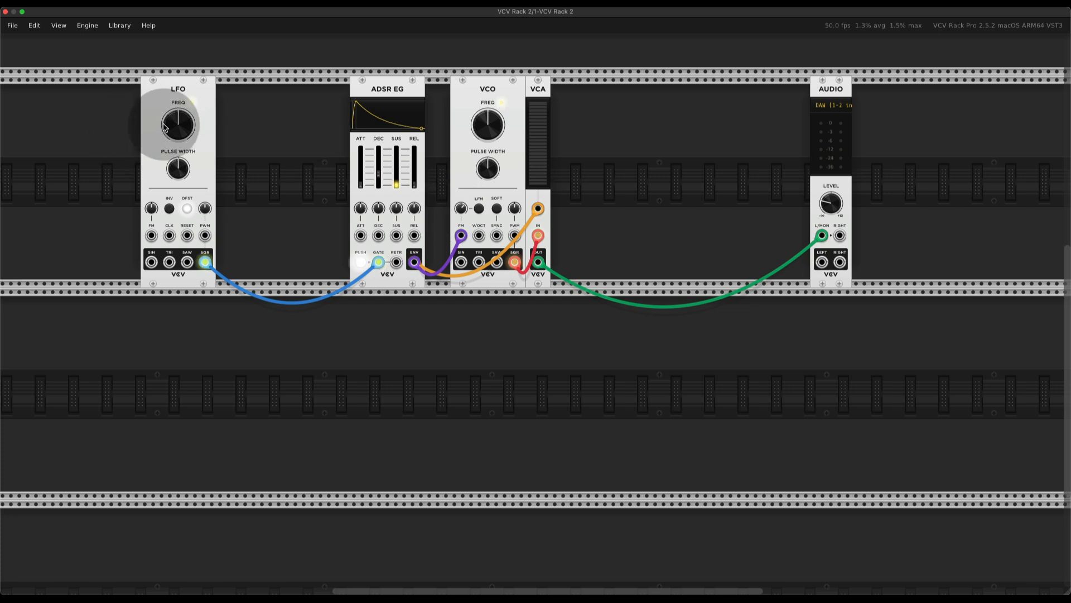
mouse_move(407, 88)
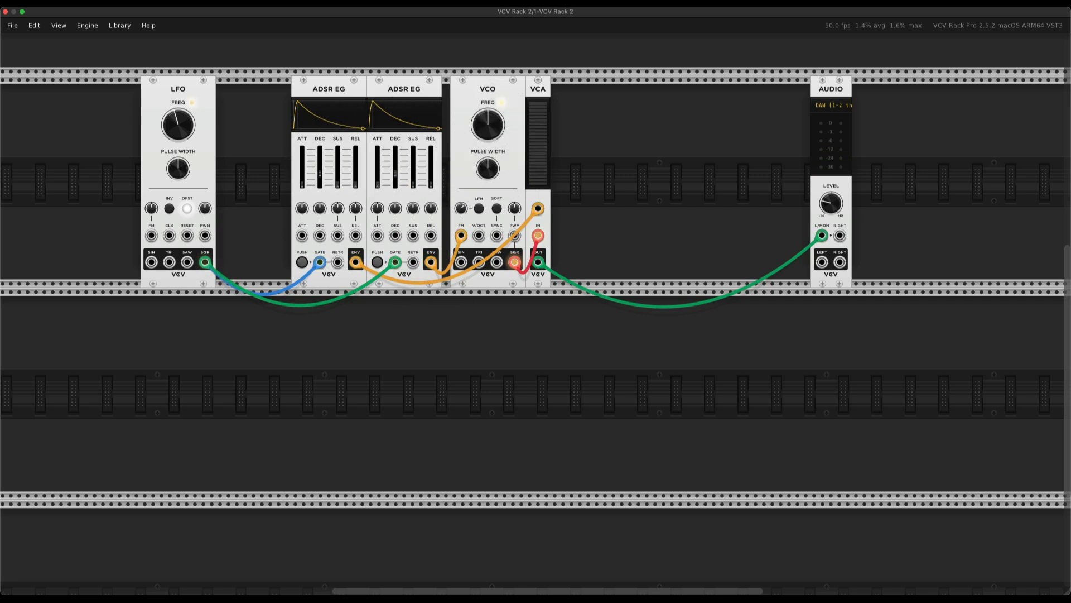
Step: Patch the duplicated ADSR EG so one envelope drives VCO FM and the other the VCA
drag(488, 124, 479, 119)
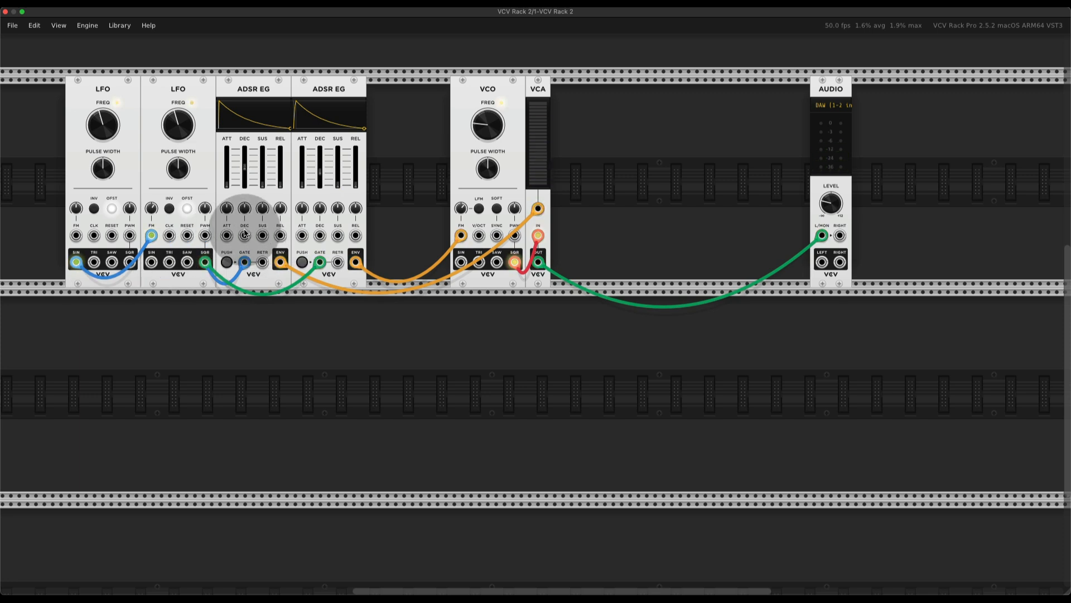
Step: Cable the second LFO's SIN output into the first ADSR EG's DEC CV input
drag(74, 261, 245, 261)
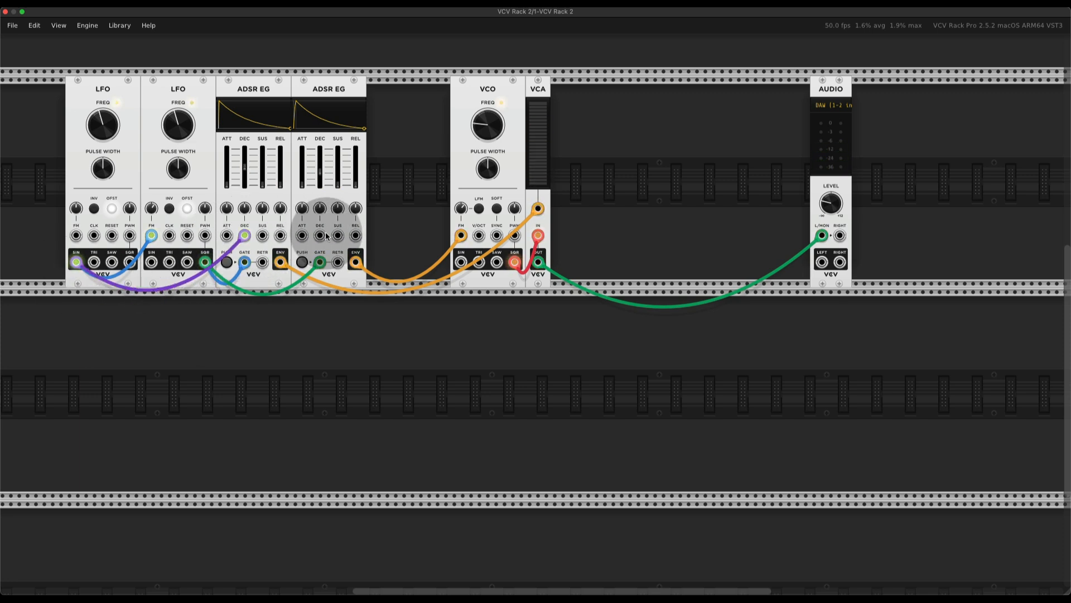